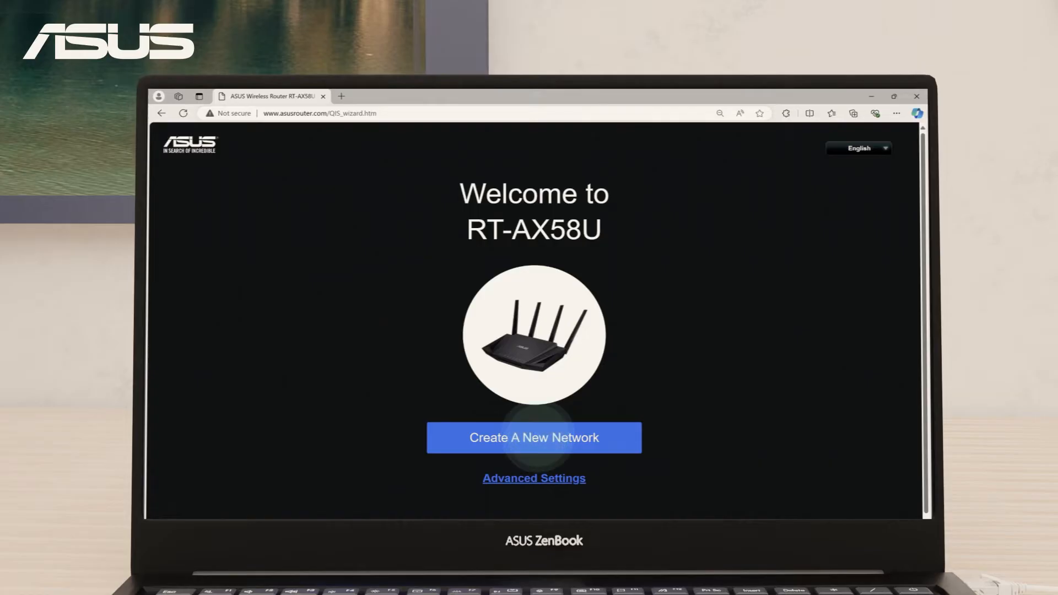
Choose 'Create A New Network' on the welcome page to begin Quick Internet Setup.
{"action": "left_click", "coordinate": [533, 437]}
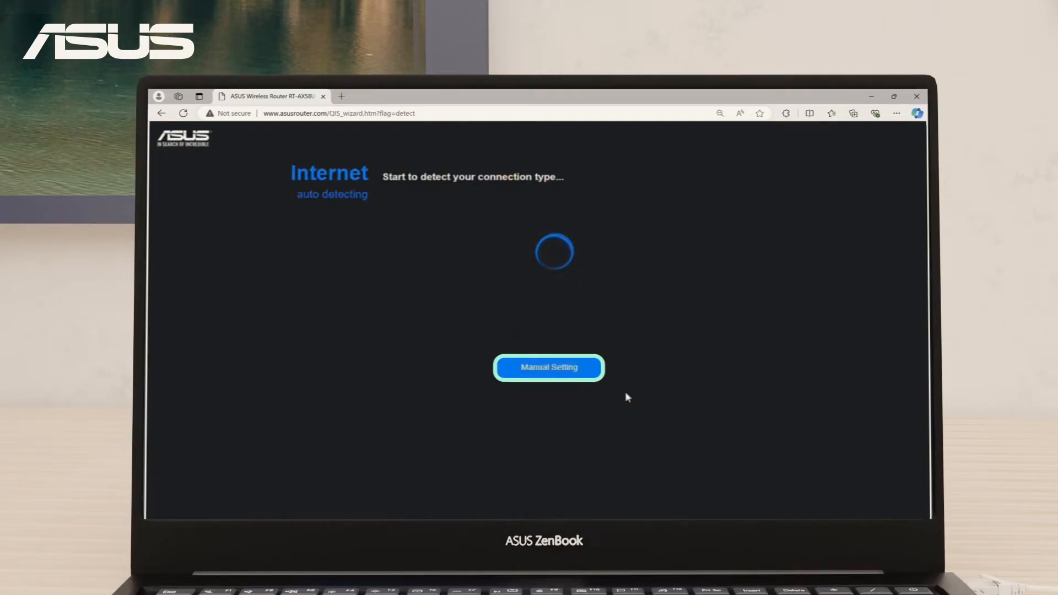
Set the connection type to PPPoE and name the Wi-Fi 'ASUS Support' with a password.
{"action": "left_click", "coordinate": [548, 367]}
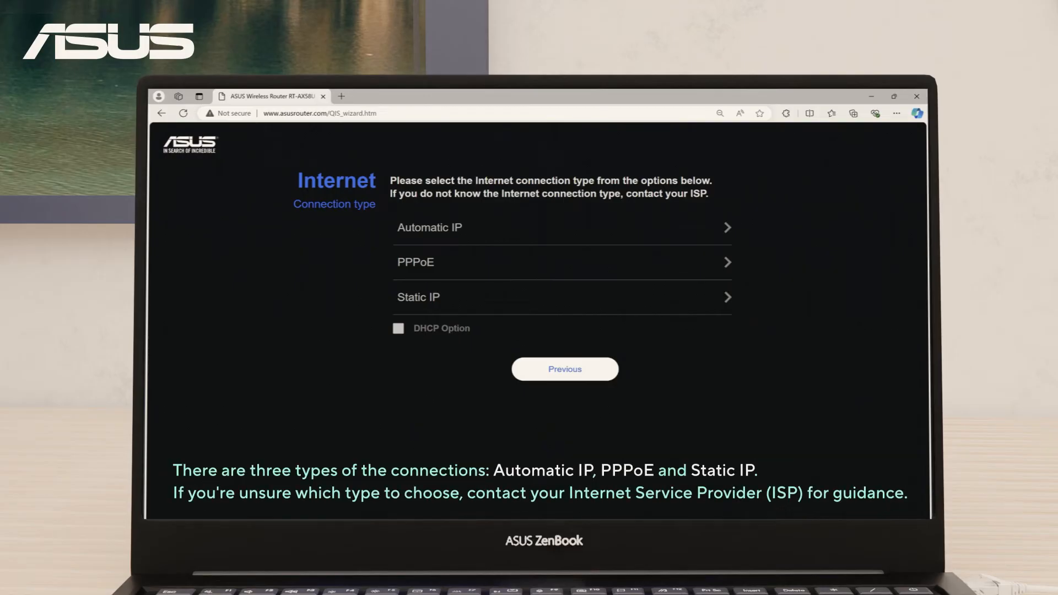
{"action": "left_click", "coordinate": [415, 262]}
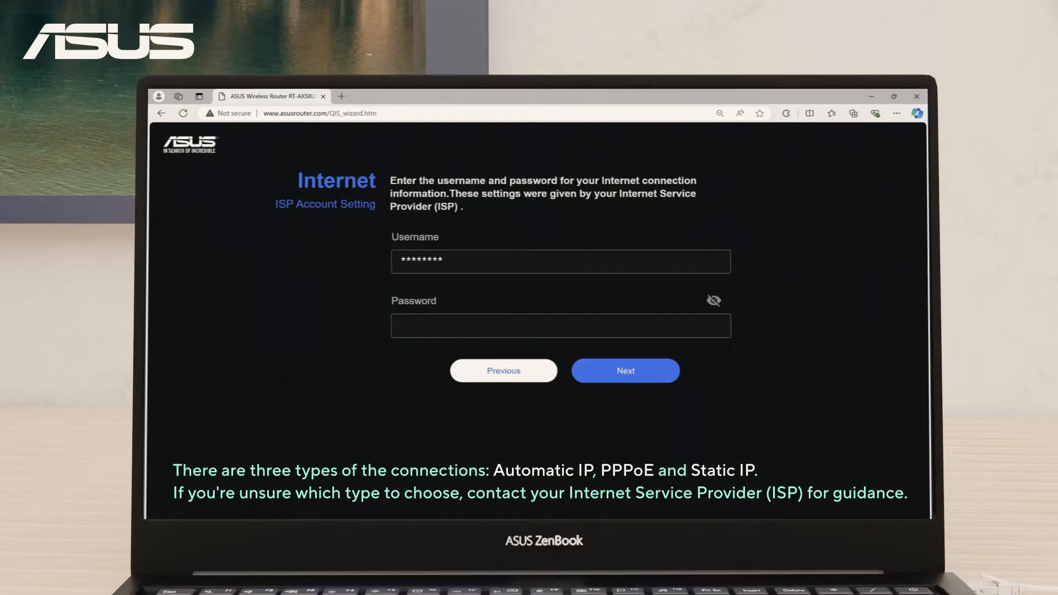
{"action": "left_click", "coordinate": [623, 370]}
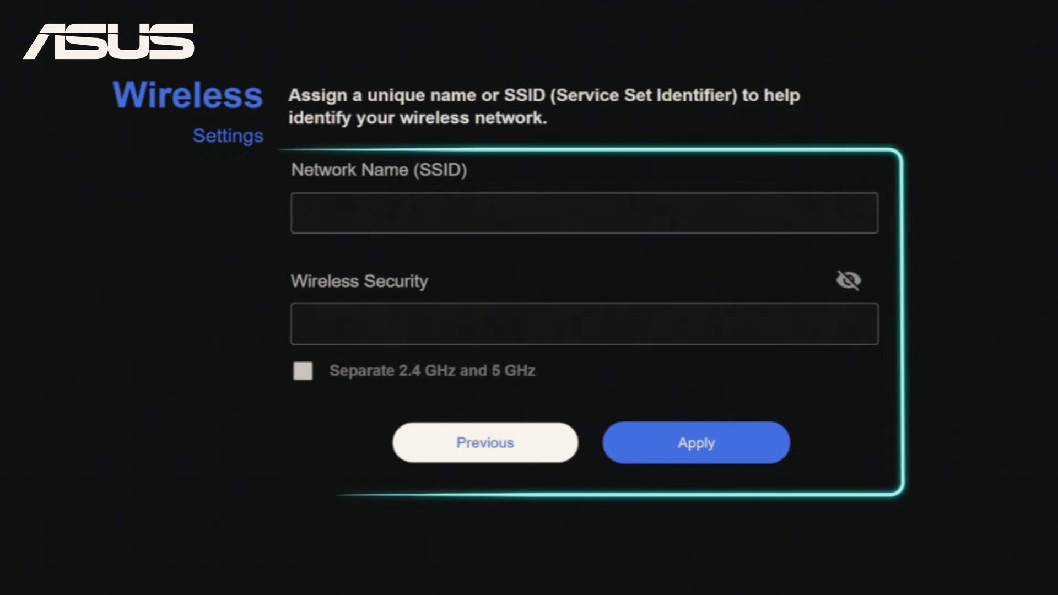
{"action": "type", "text": "ASUS Support"}
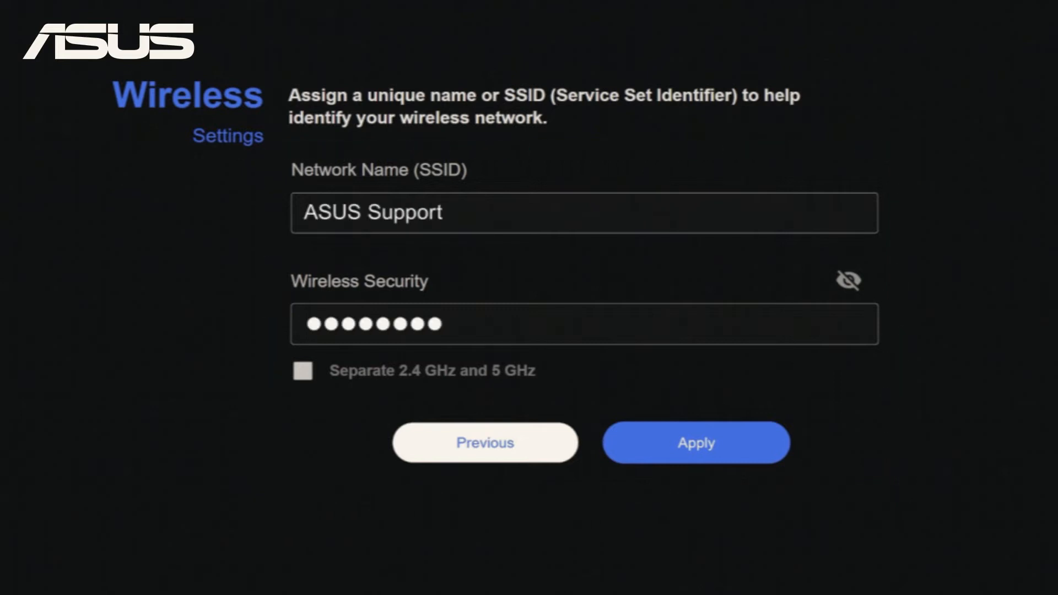
{"action": "left_click", "coordinate": [695, 443]}
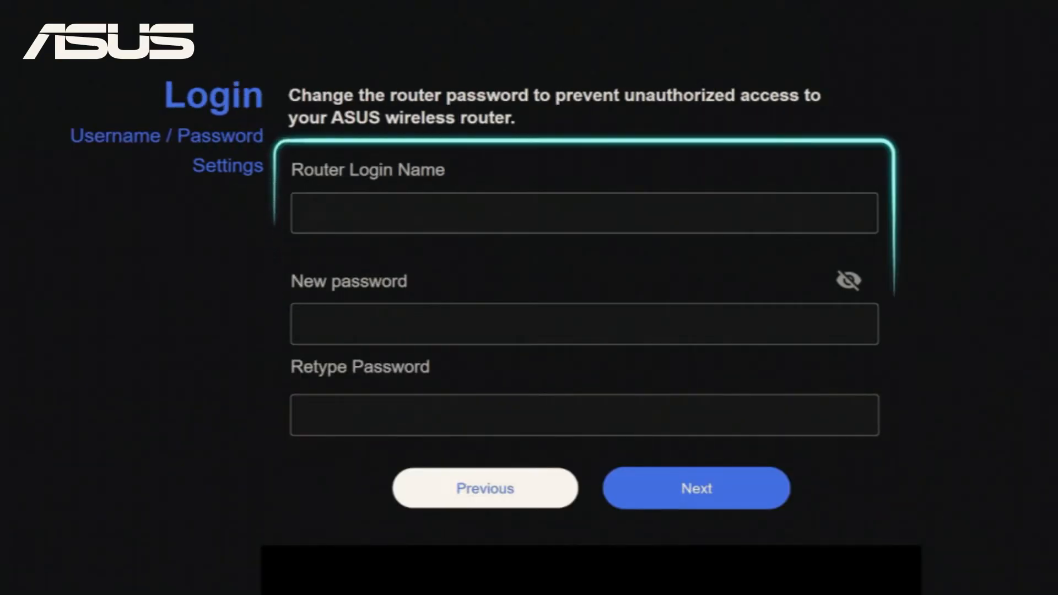
Set the router login name to 'admin' with the new password confirmed.
{"action": "type", "text": "admin"}
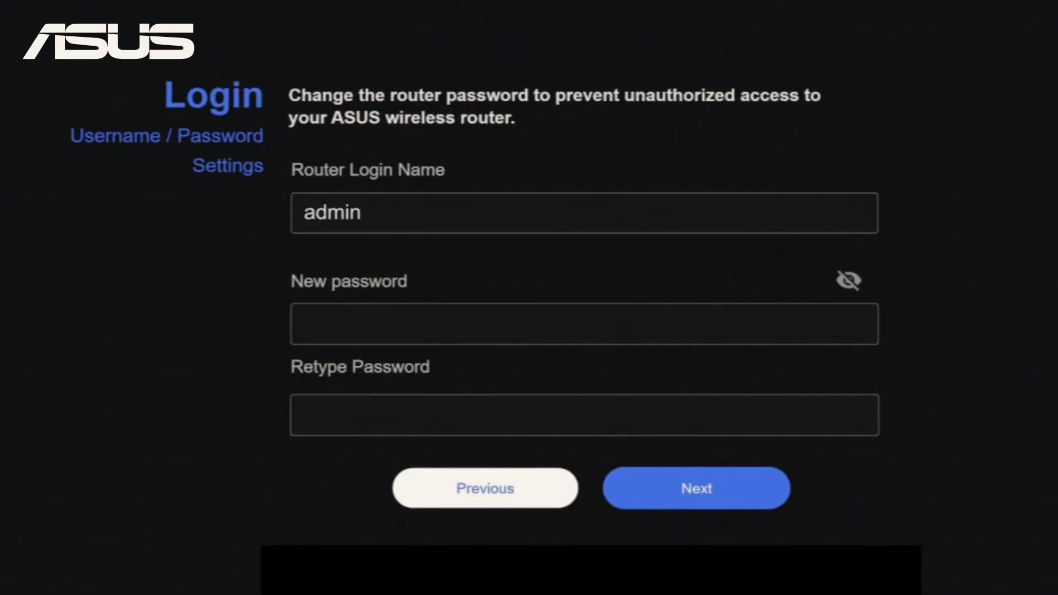
{"action": "type", "text": "password"}
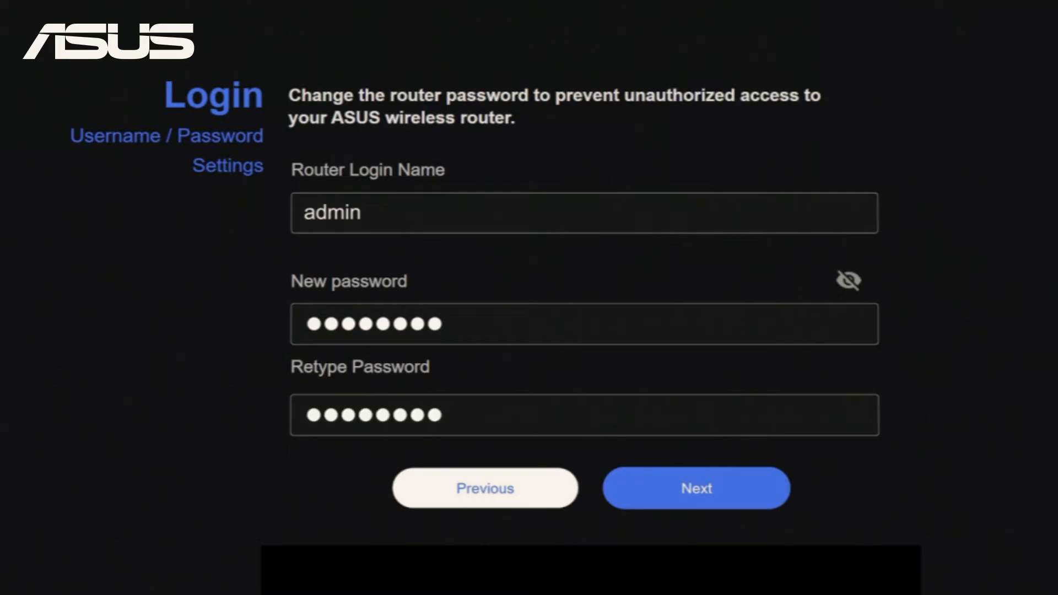
{"action": "left_click", "coordinate": [695, 488]}
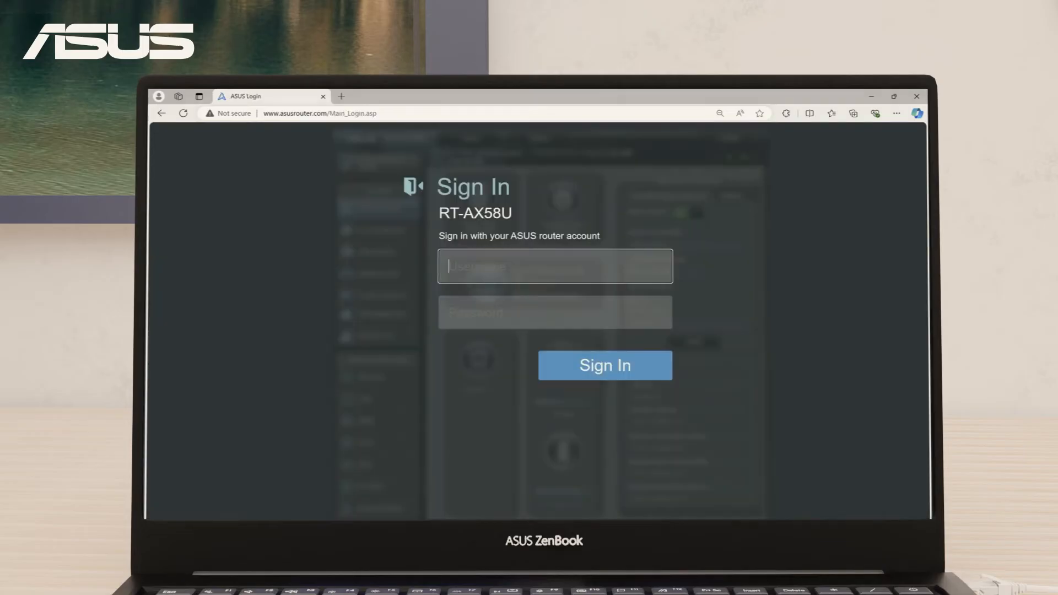
Sign in to the RT-AX58U as admin with the new password.
{"action": "type", "text": "admin"}
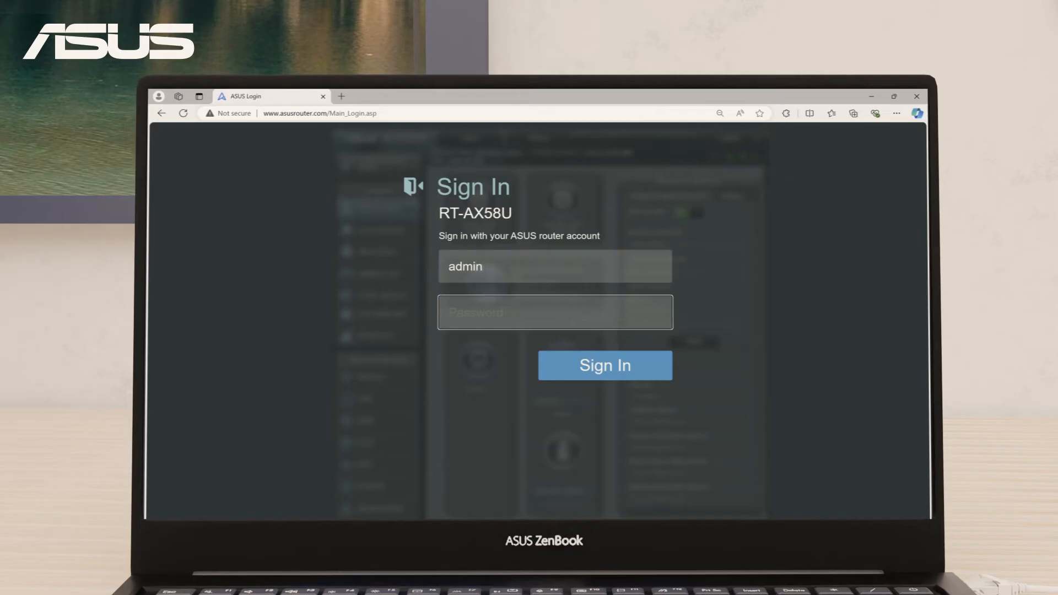
{"action": "left_click", "coordinate": [604, 365]}
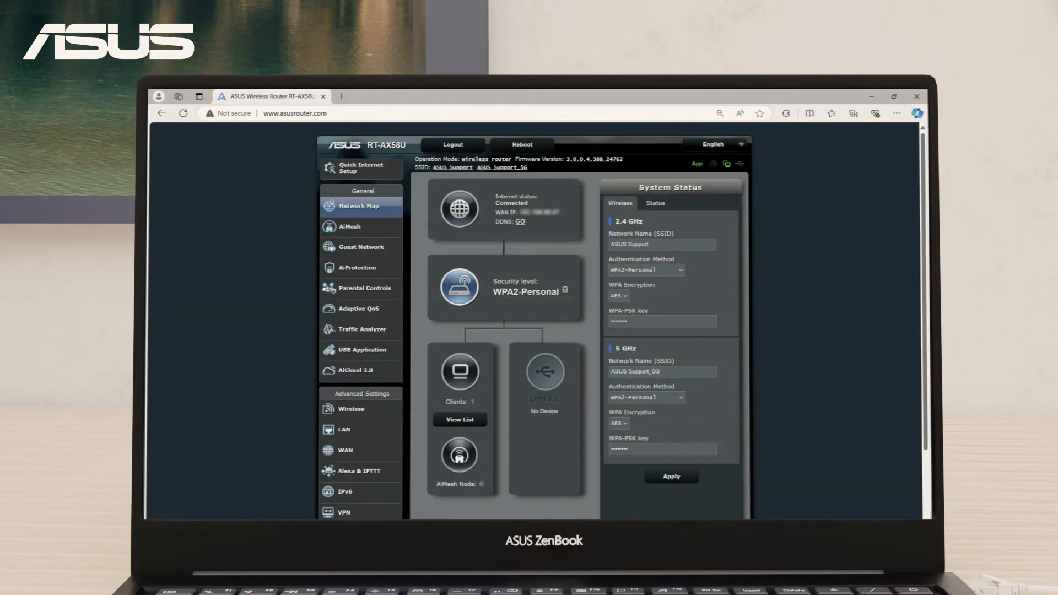